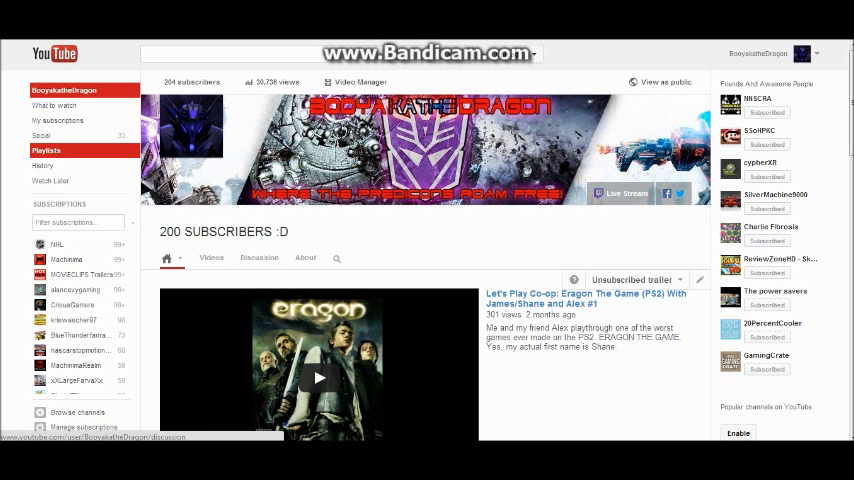
# Select a downloaded car archive in Downloads and choose WinRAR's Extract files entry.
pyautogui.click(260, 256)
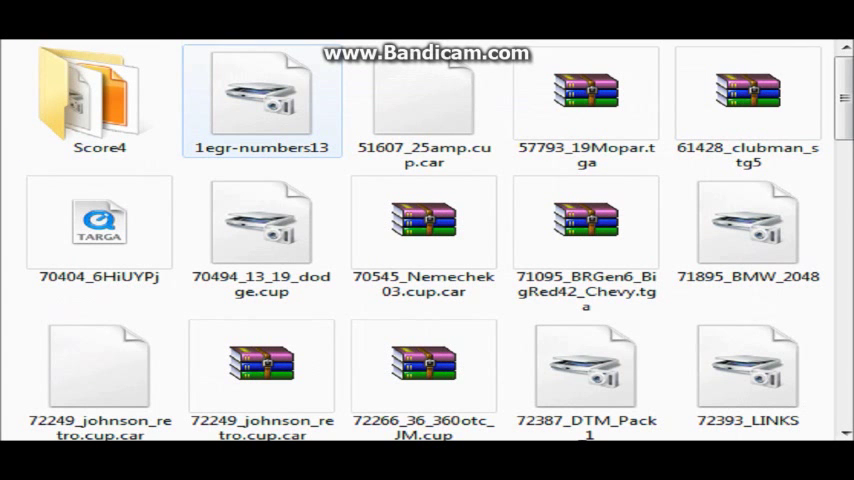
pyautogui.click(418, 224)
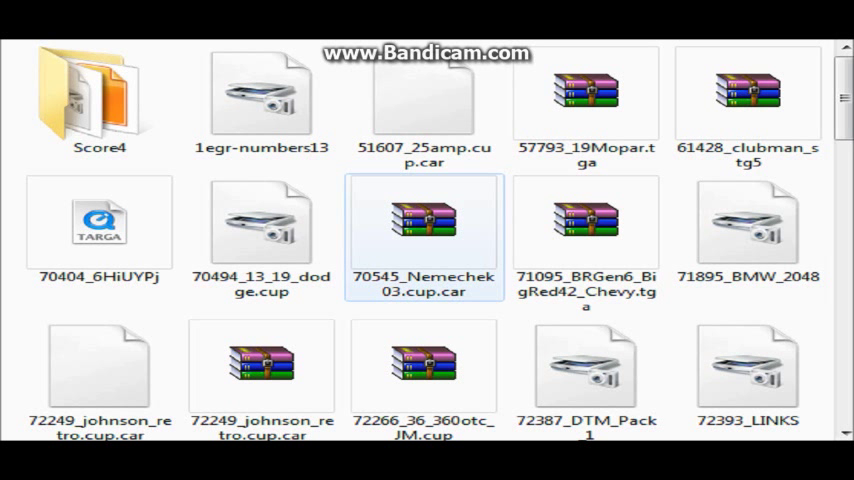
pyautogui.rightClick(420, 220)
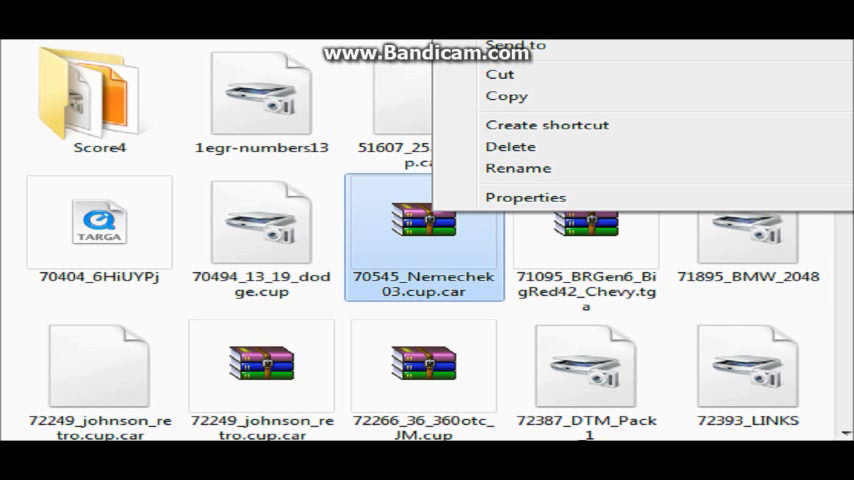
pyautogui.rightClick(418, 370)
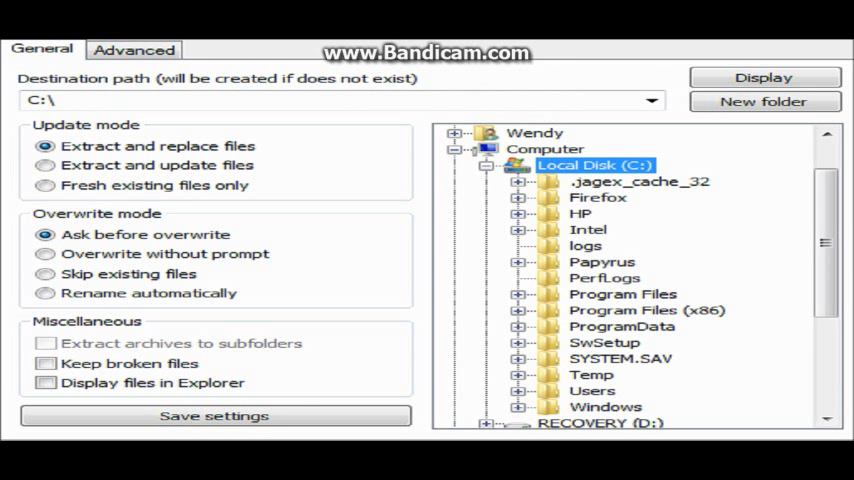
# Set the extraction destination to C:\Papyrus\NASCAR Racing 2003 Season and extract.
pyautogui.click(600, 260)
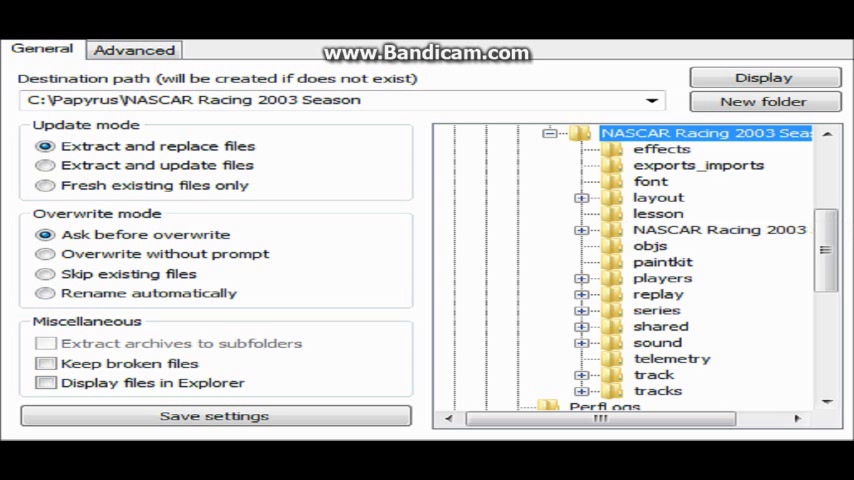
pyautogui.click(652, 196)
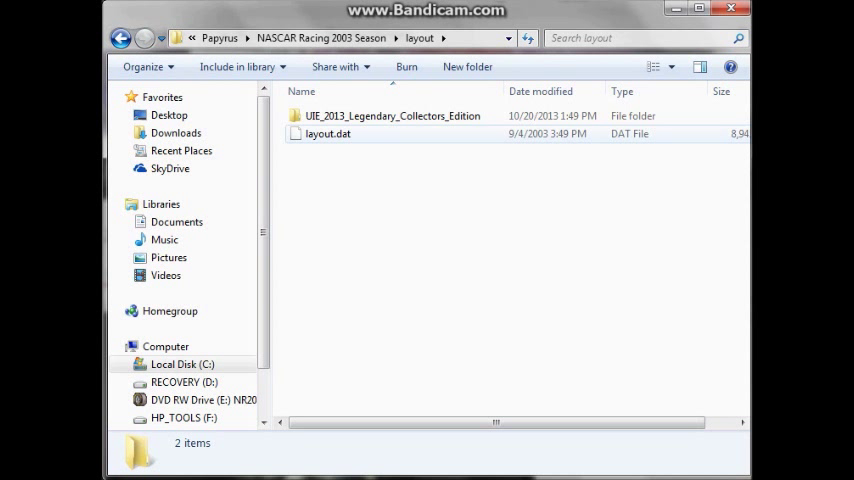
pyautogui.moveTo(392, 116)
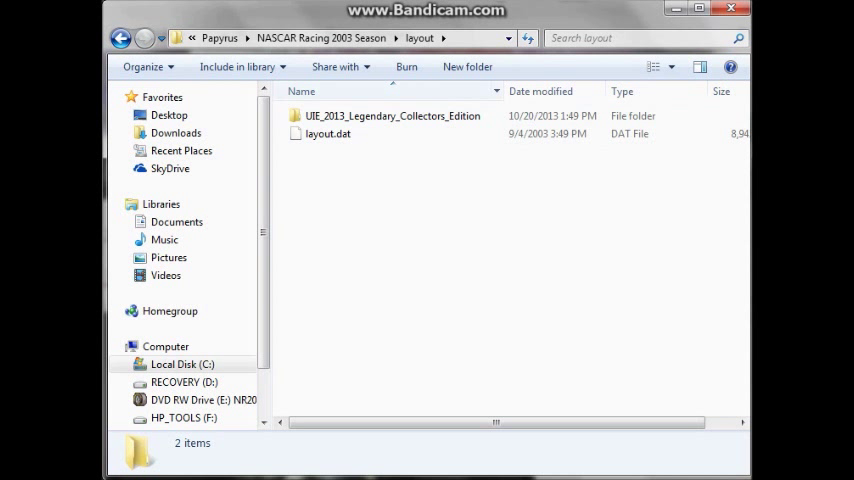
pyautogui.moveTo(328, 132)
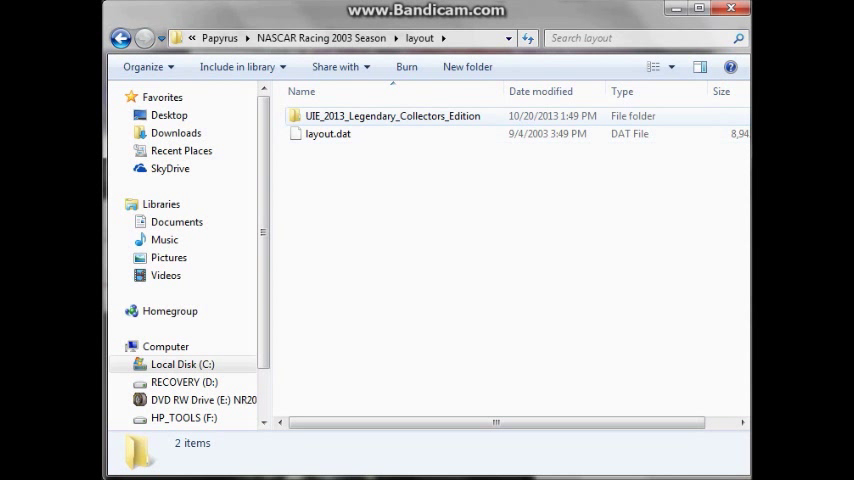
pyautogui.moveTo(392, 116)
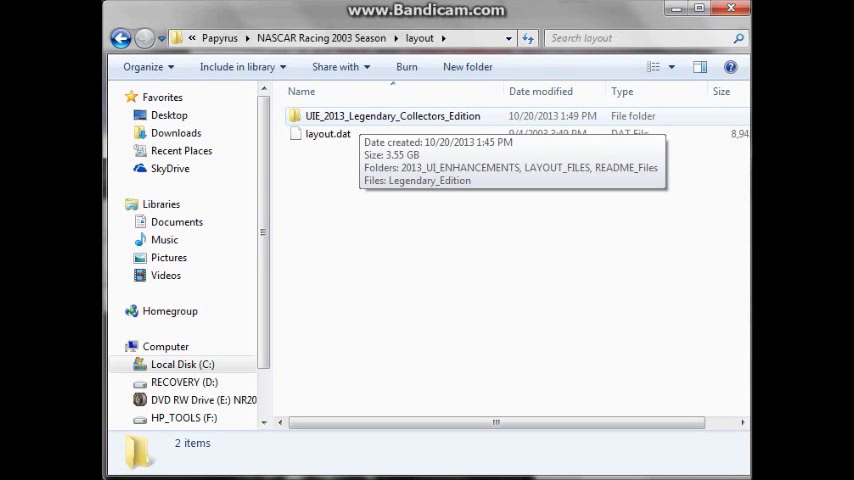
# Copy 2013_UI_ENHANCEMENTS out of UIE_2013_Legendary_Collectors_Edition into the layout folder.
pyautogui.doubleClick(402, 116)
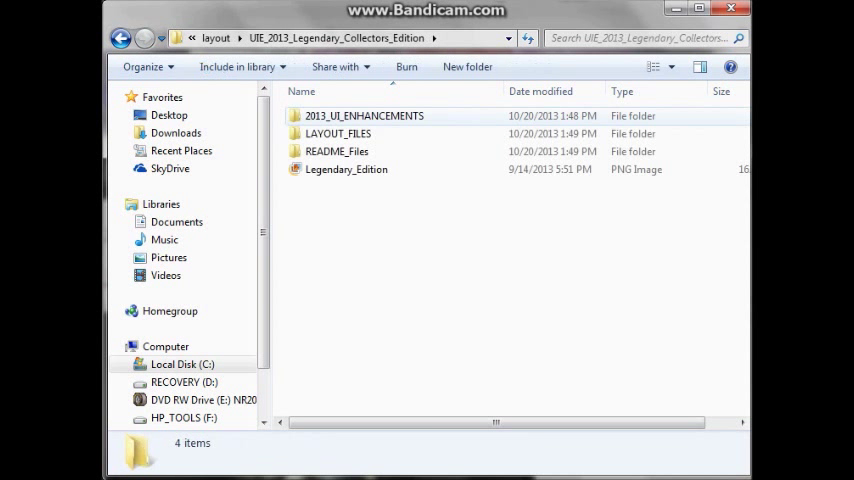
pyautogui.click(362, 116)
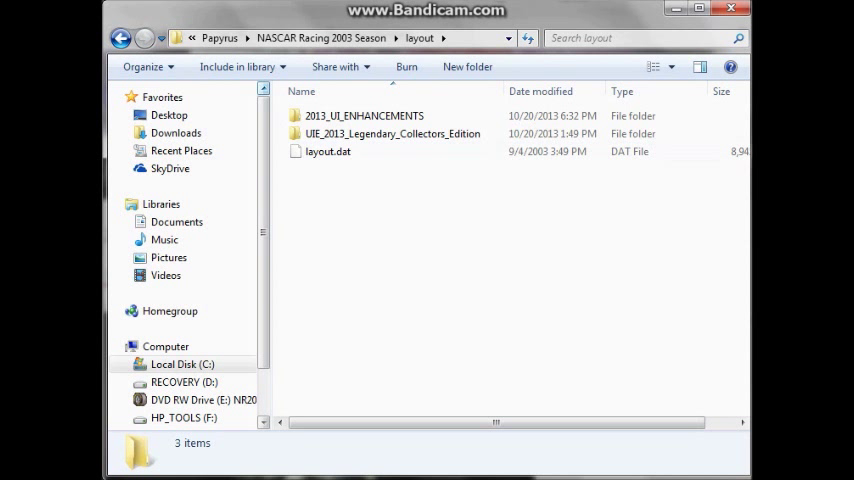
# Copy driving.win from LAYOUT_FILES > 03 - RACING LAYOUTS for the layout folder.
pyautogui.click(392, 132)
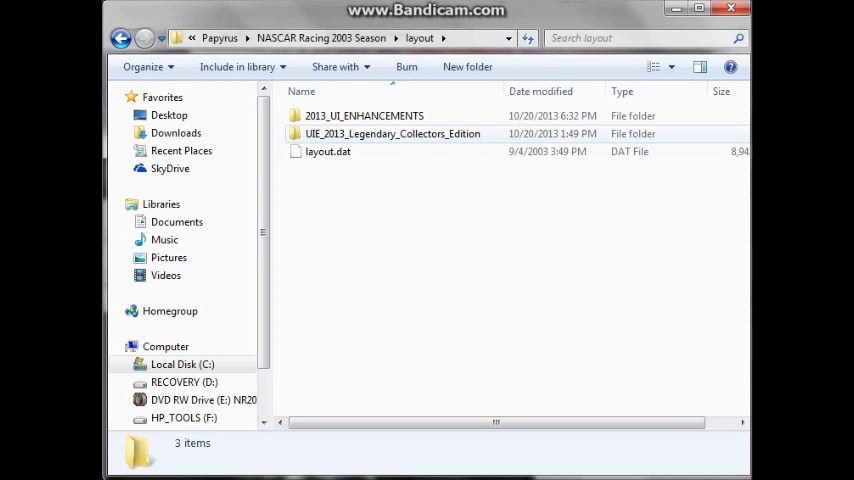
pyautogui.click(392, 132)
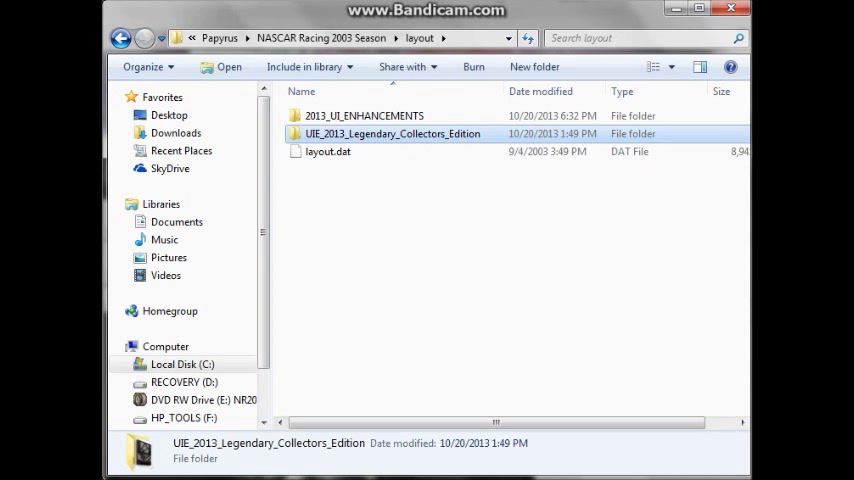
pyautogui.click(364, 116)
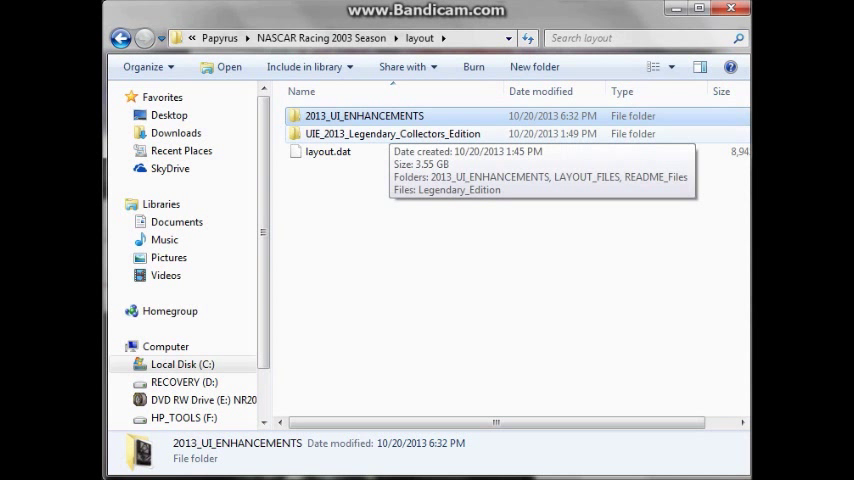
pyautogui.doubleClick(392, 132)
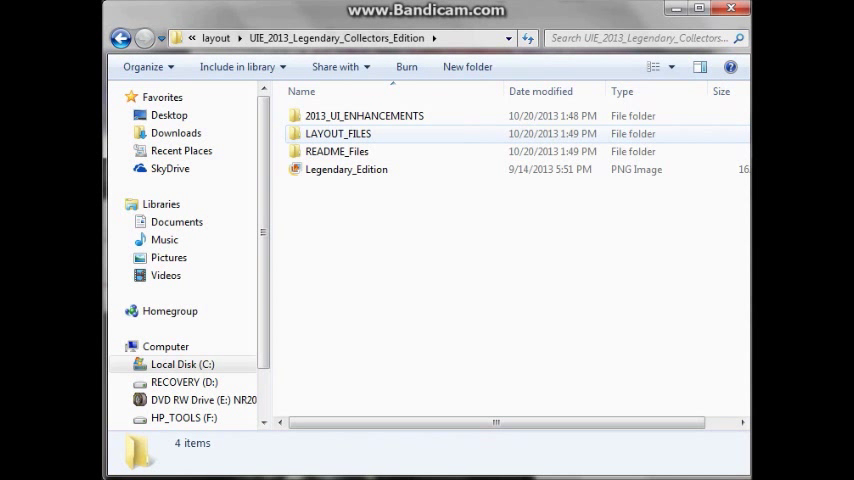
pyautogui.doubleClick(338, 132)
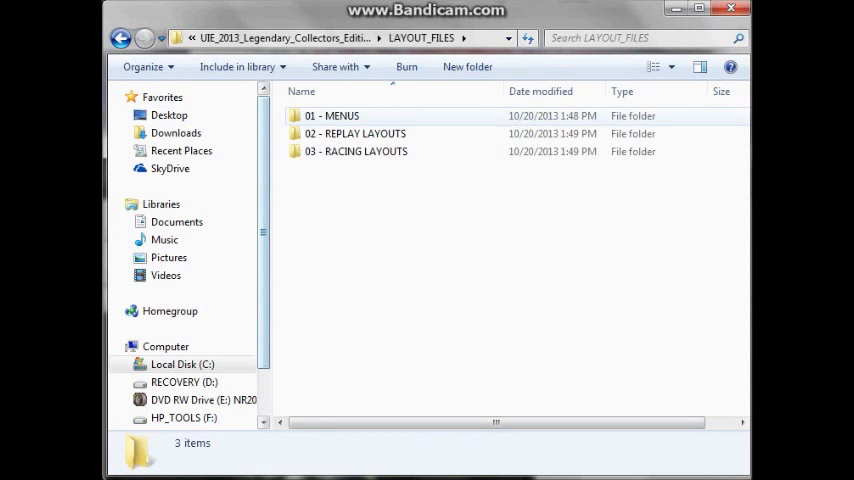
pyautogui.click(356, 152)
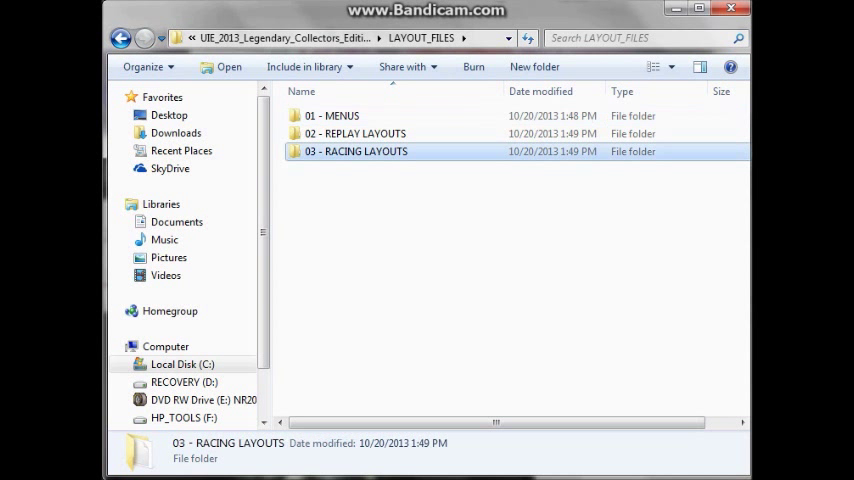
pyautogui.moveTo(356, 152)
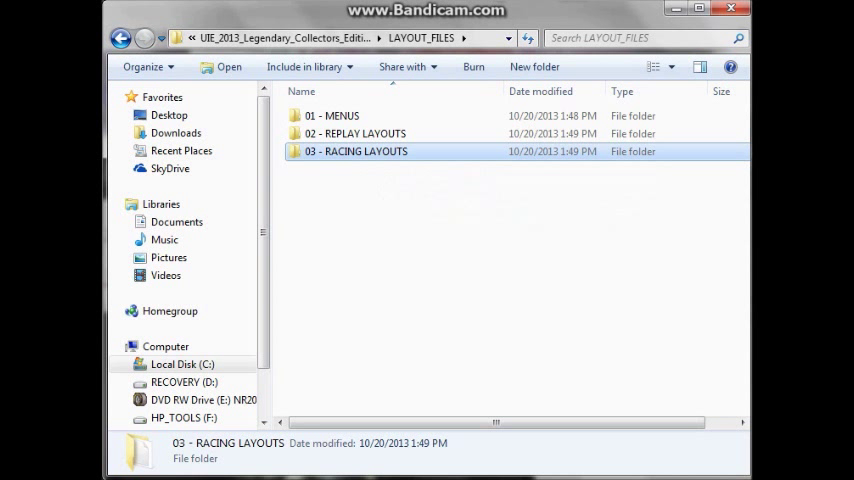
pyautogui.doubleClick(356, 152)
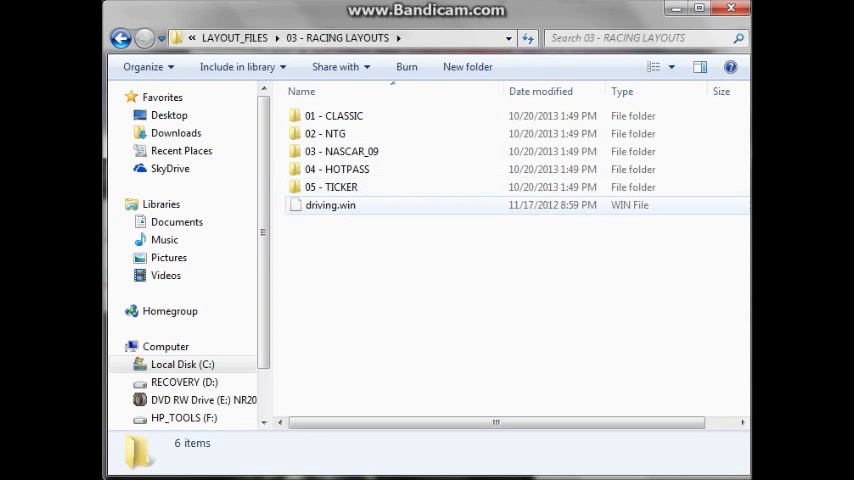
pyautogui.click(330, 204)
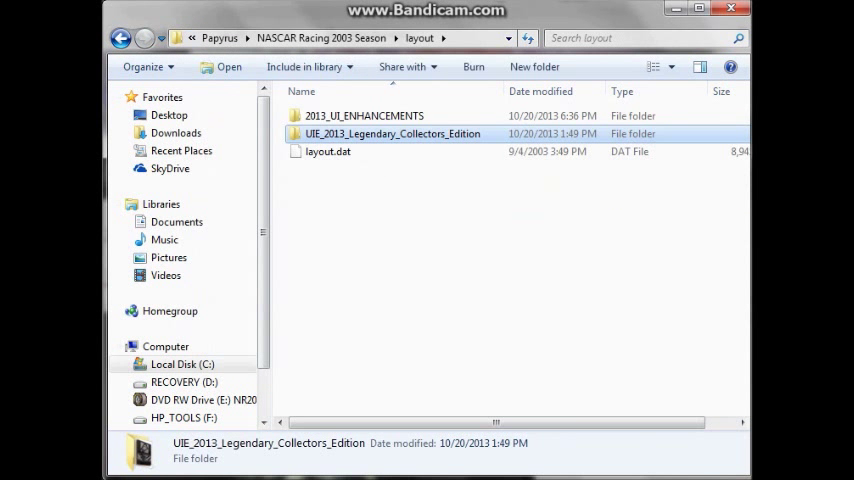
# Copy an NTG colour driving.lyt from 02 - NTG layouts for the layout folder.
pyautogui.doubleClick(392, 132)
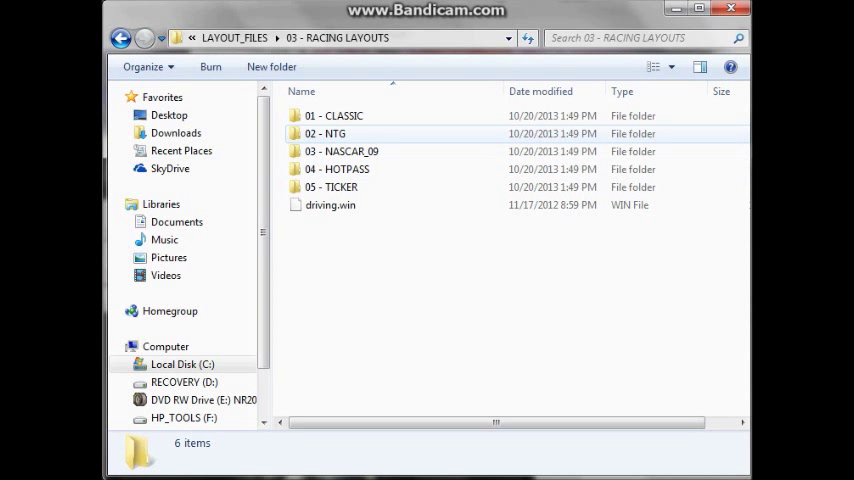
pyautogui.doubleClick(326, 132)
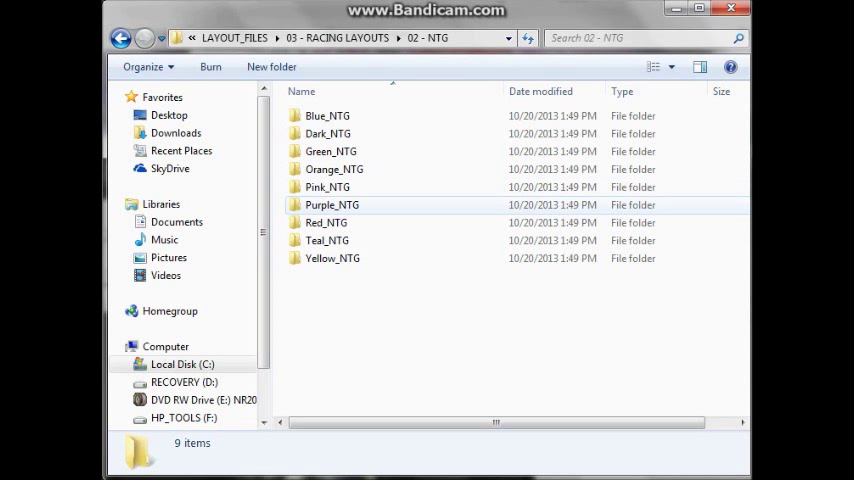
pyautogui.doubleClick(332, 204)
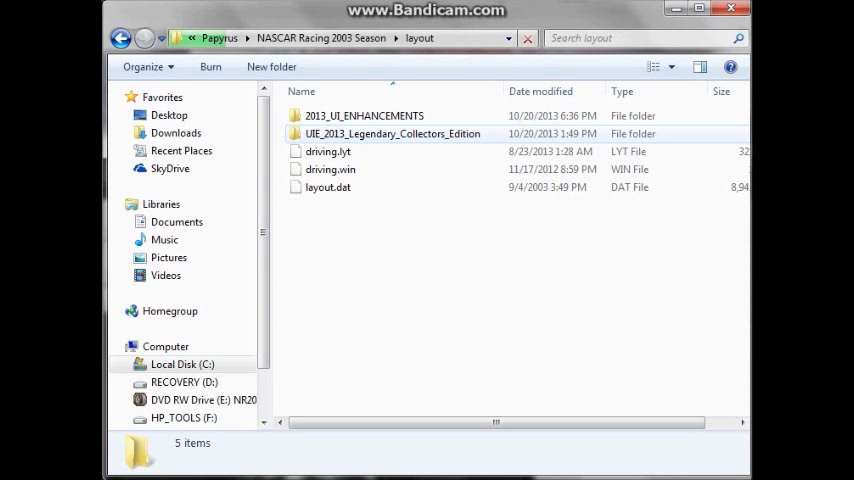
# Copy fullrpy.win from LAYOUT_FILES > 02 - REPLAY LAYOUTS.
pyautogui.doubleClick(392, 132)
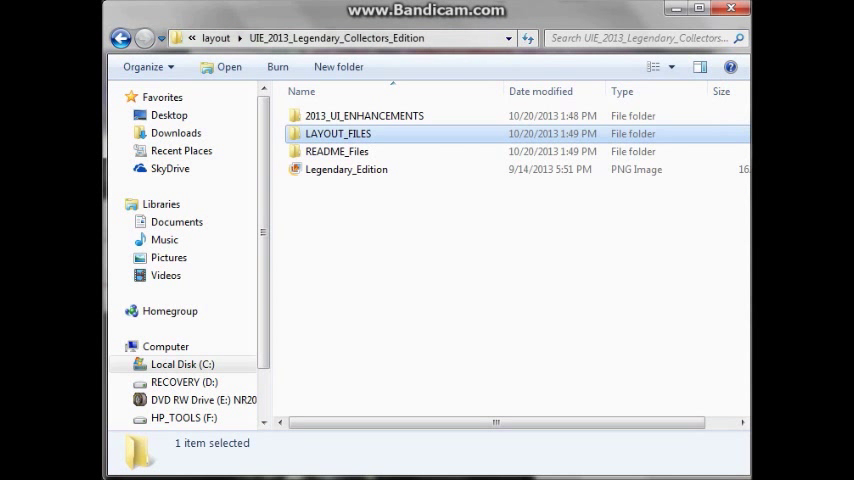
pyautogui.doubleClick(336, 132)
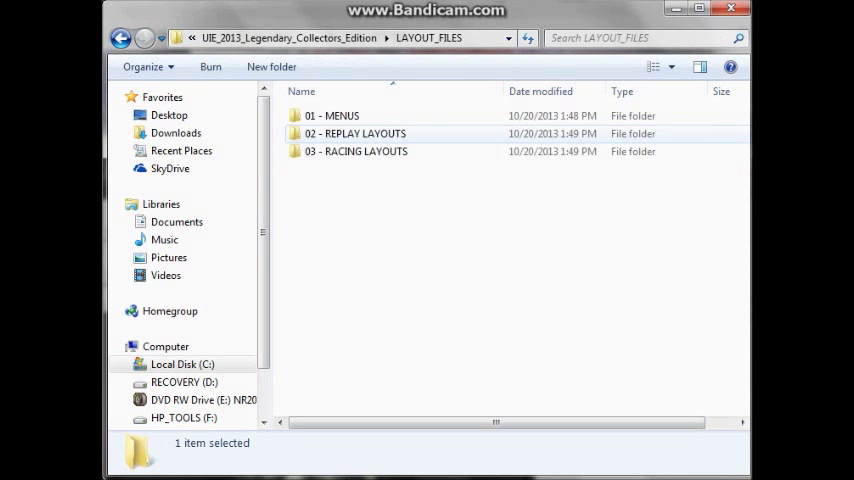
pyautogui.doubleClick(356, 152)
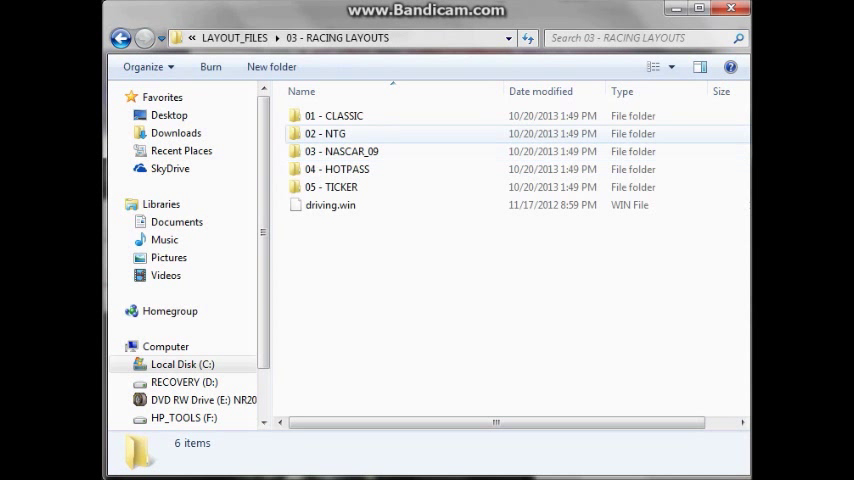
pyautogui.doubleClick(344, 152)
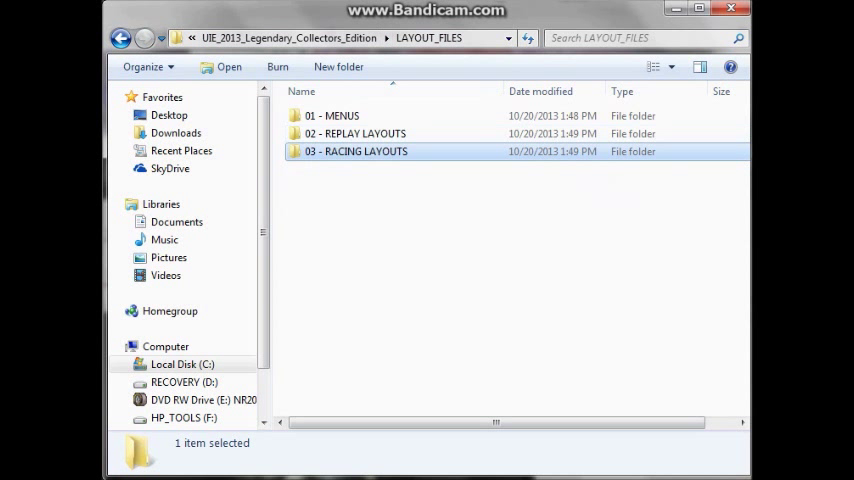
pyautogui.doubleClick(354, 132)
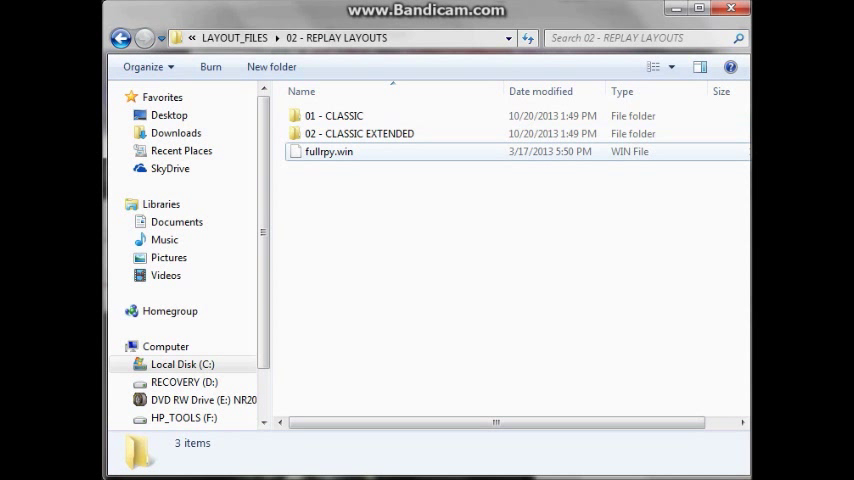
pyautogui.click(328, 152)
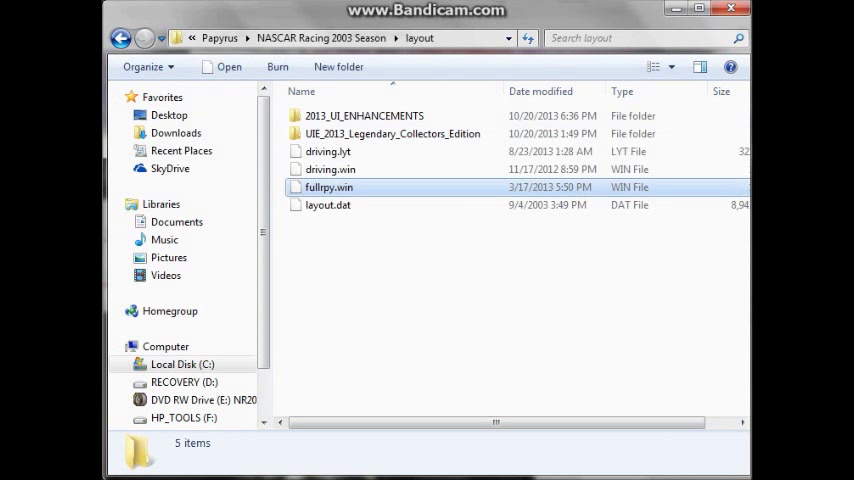
pyautogui.click(328, 188)
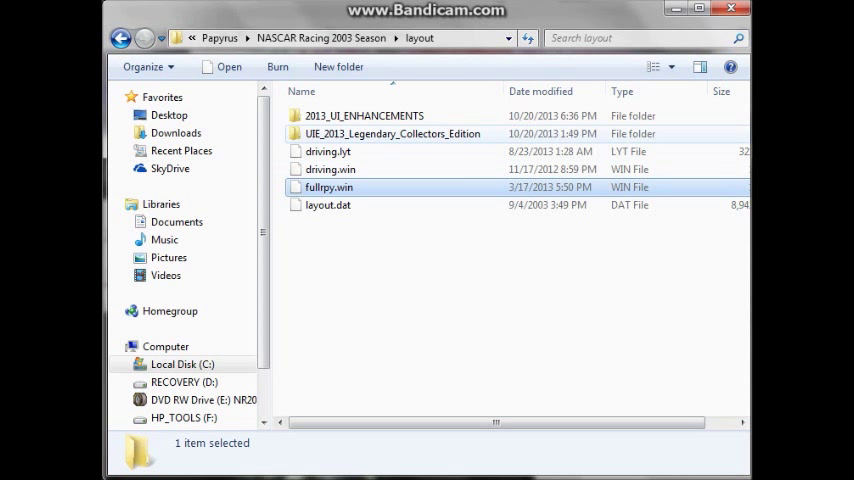
# Browse the CLASSIC replay layout folders and paste fullrpy.win into the game's layout folder.
pyautogui.doubleClick(392, 132)
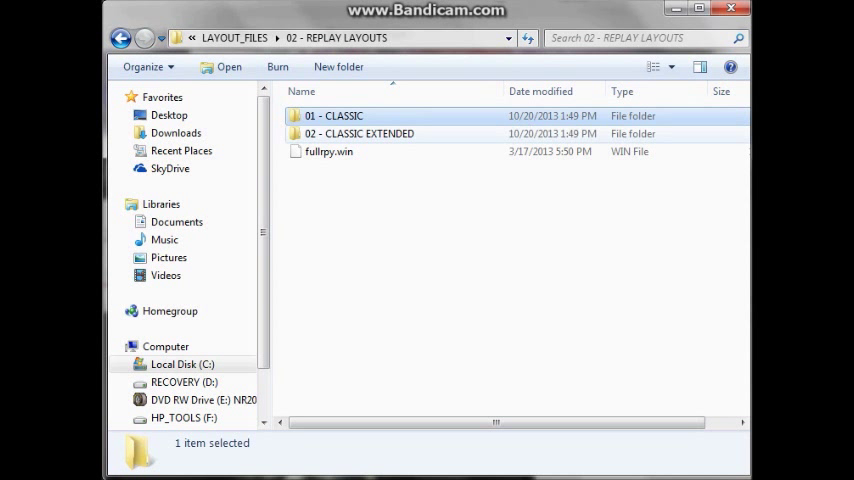
pyautogui.doubleClick(332, 116)
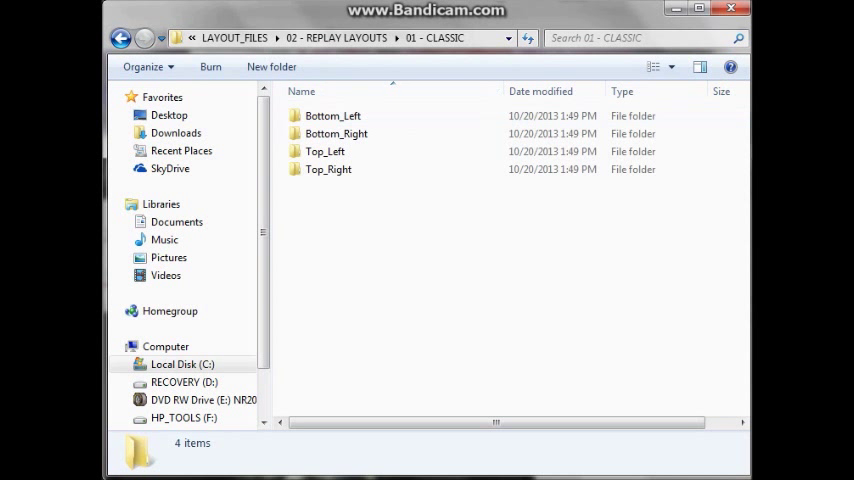
pyautogui.doubleClick(332, 116)
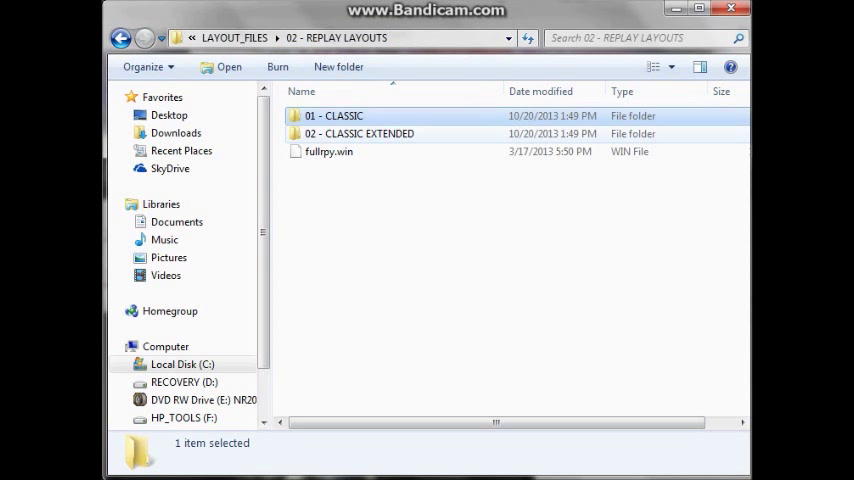
pyautogui.doubleClick(358, 132)
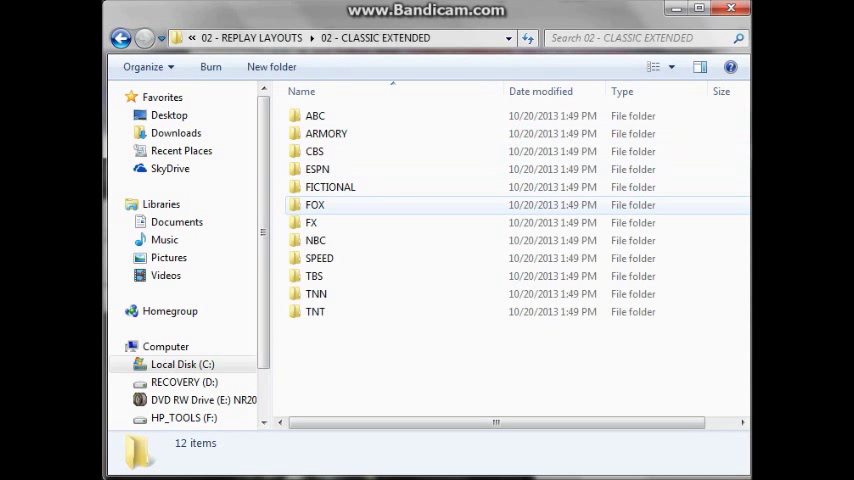
pyautogui.click(316, 204)
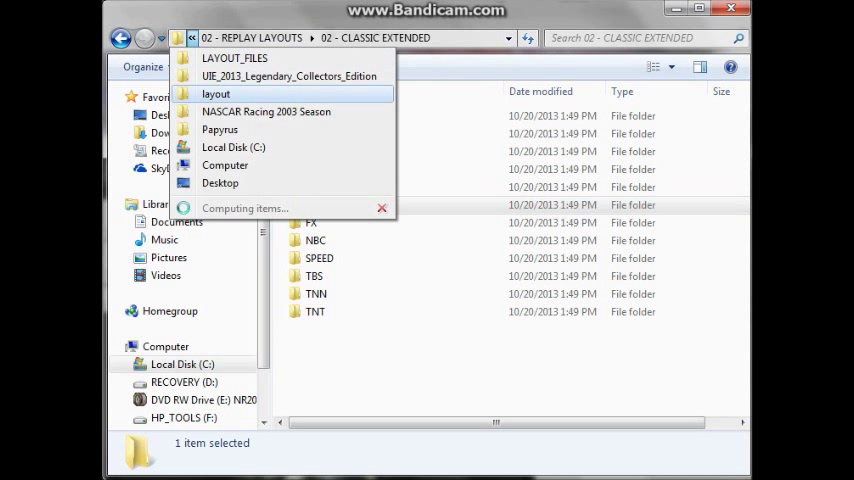
pyautogui.click(212, 84)
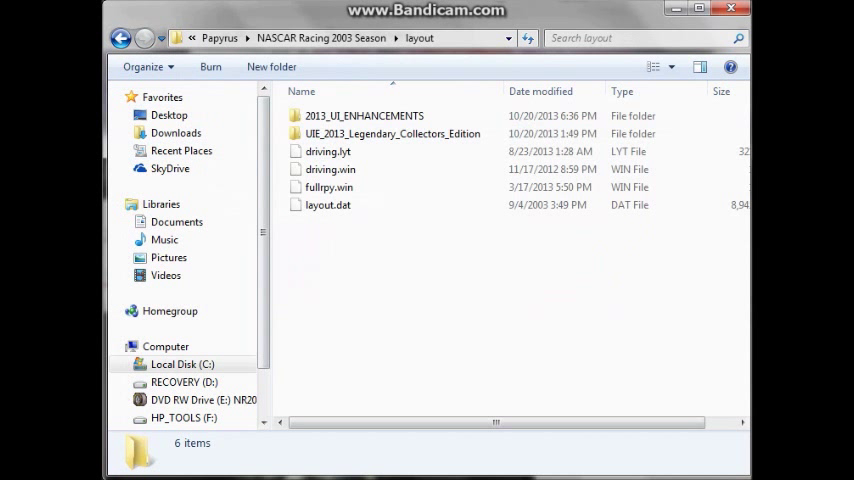
# Copy the FOX fullrpy.lyt from CLASSIC EXTENDED and paste it into the layout folder.
pyautogui.click(392, 132)
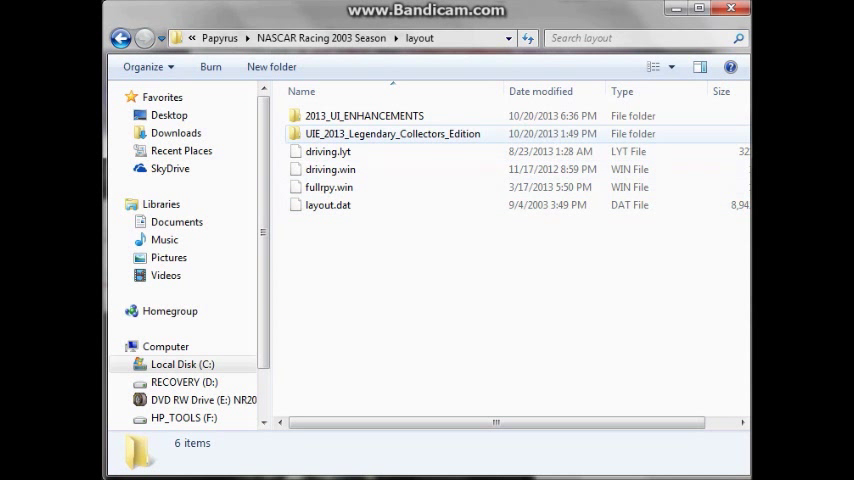
pyautogui.doubleClick(392, 132)
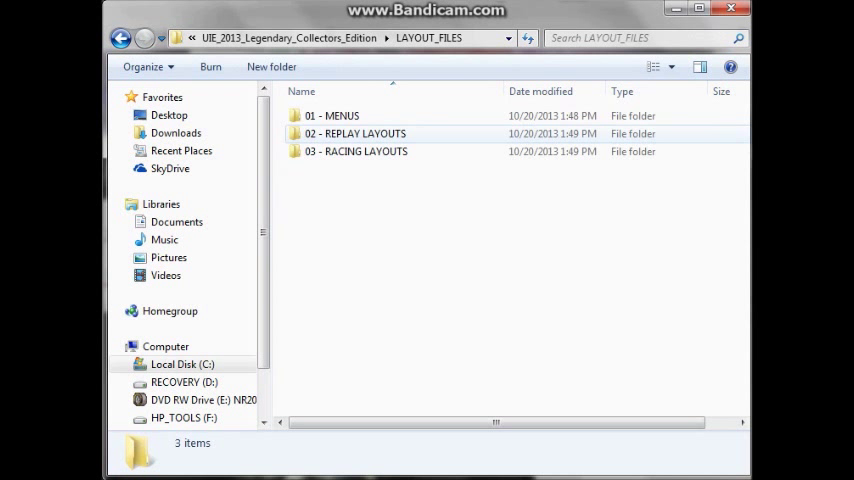
pyautogui.doubleClick(354, 132)
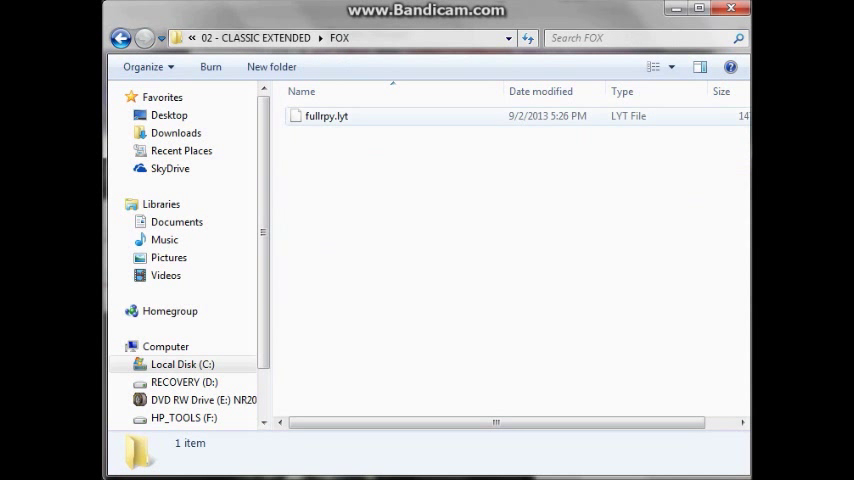
pyautogui.click(322, 116)
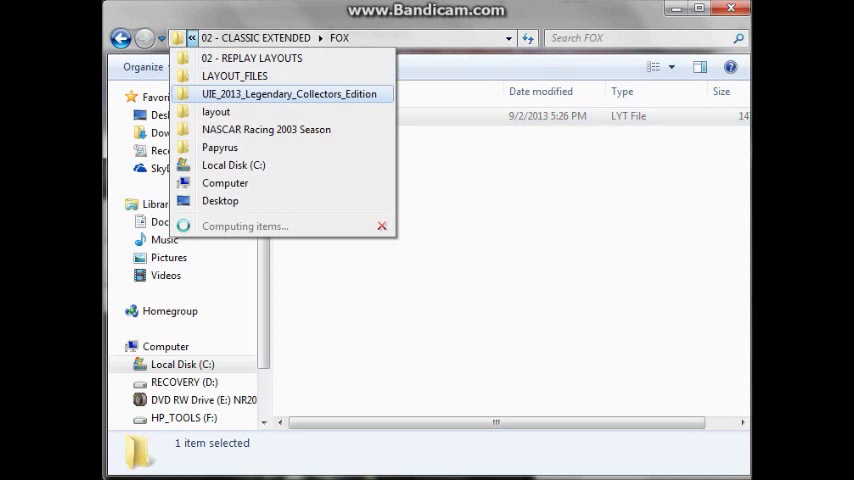
pyautogui.click(216, 112)
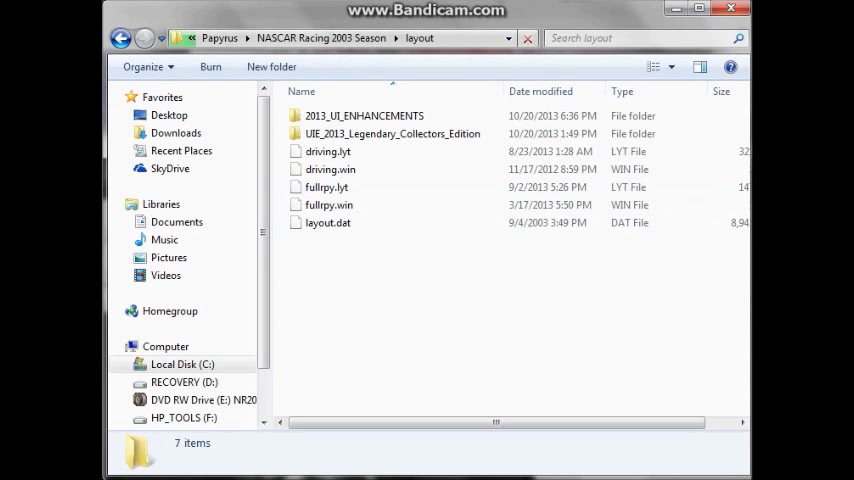
# Go up from layout to the NASCAR Racing 2003 Season folder and launch the game.
pyautogui.click(392, 132)
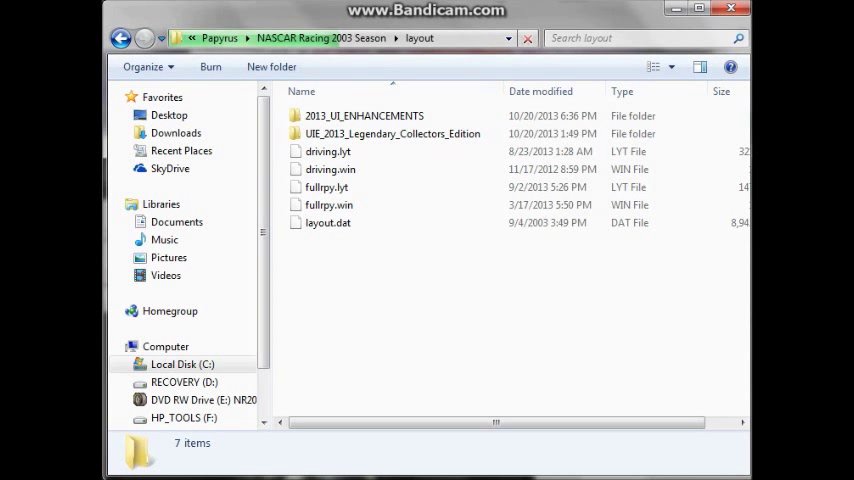
pyautogui.click(392, 132)
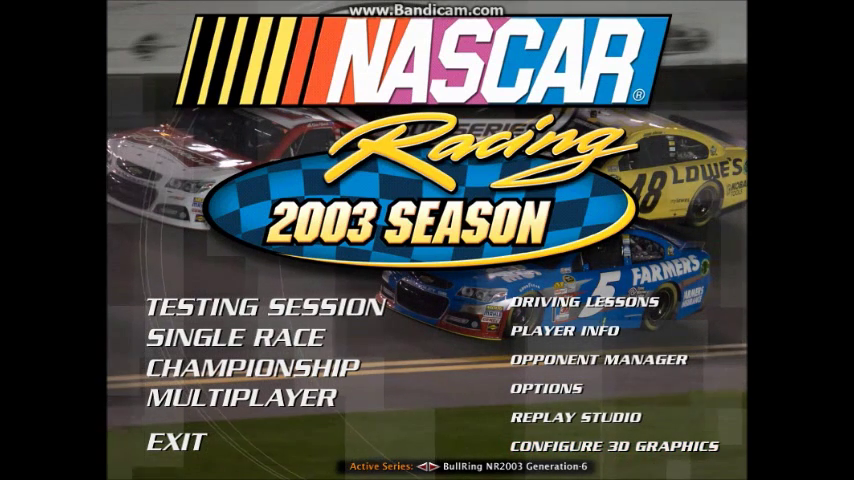
pyautogui.moveTo(248, 372)
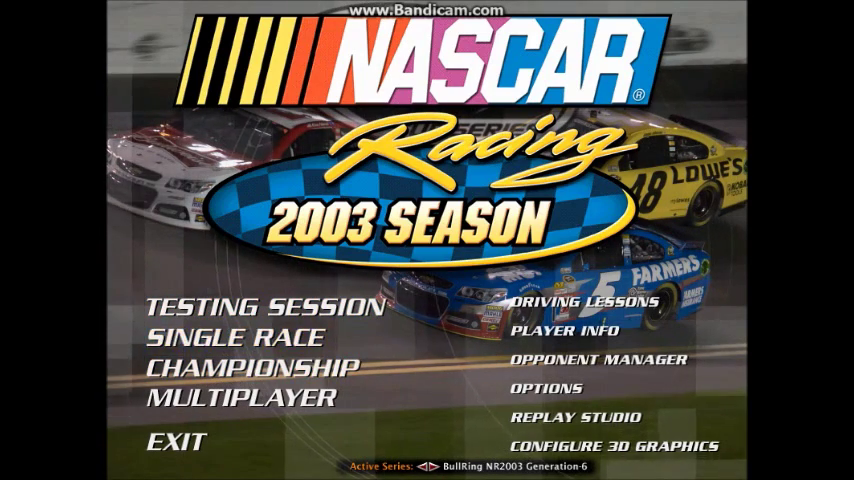
# Start a Single Race weekend at Daytona International Speedway and begin the Race session.
pyautogui.click(244, 336)
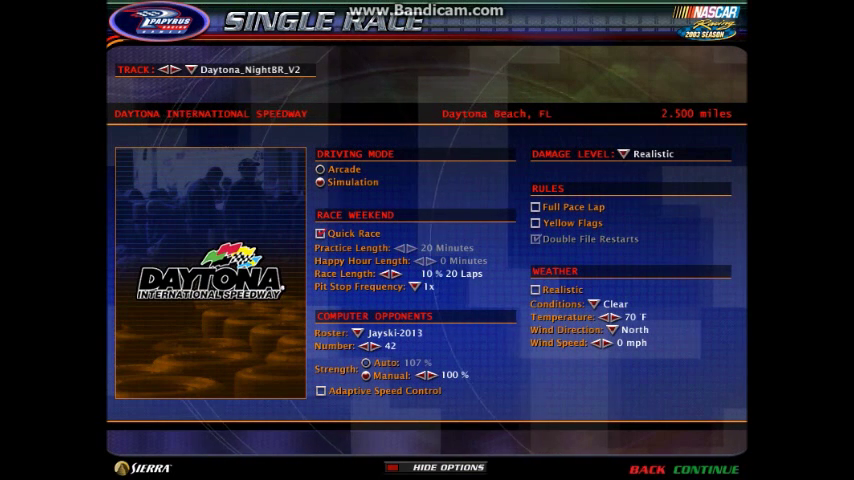
pyautogui.click(720, 468)
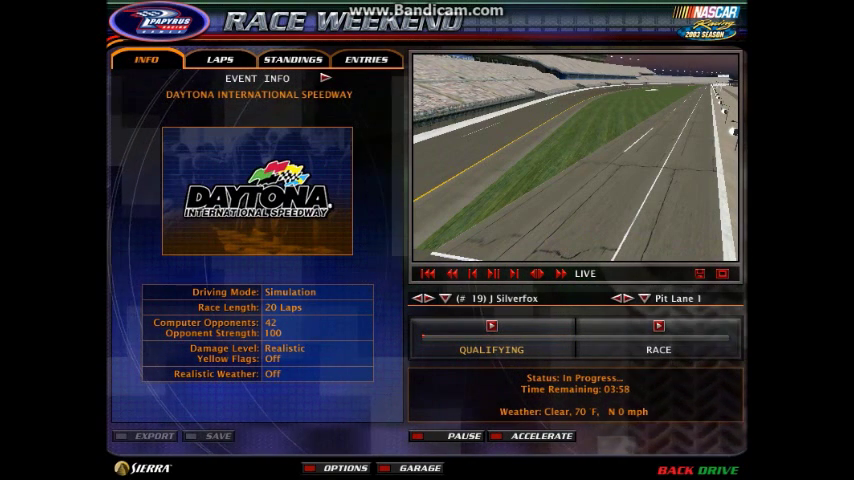
pyautogui.click(492, 336)
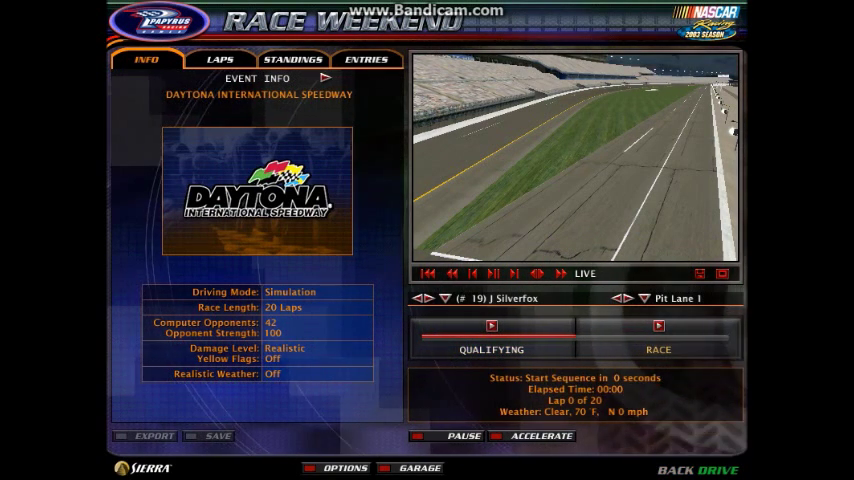